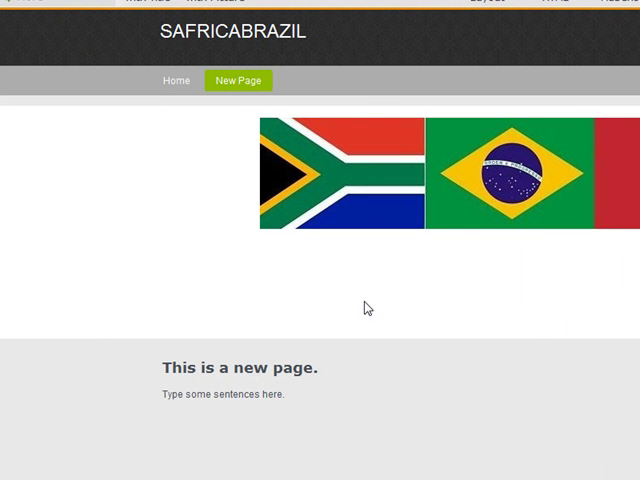
{"action": "mouse_move", "coordinate": [454, 302]}
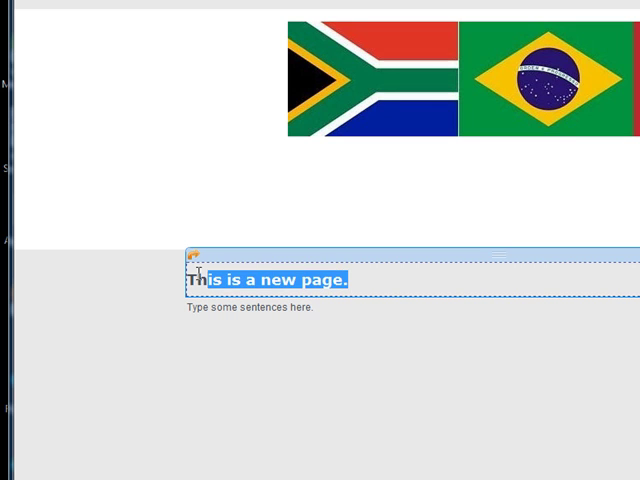
Scroll down to the 'This is a new page.' heading on the new page.
{"action": "scroll", "scroll_direction": "down", "scroll_amount": 3}
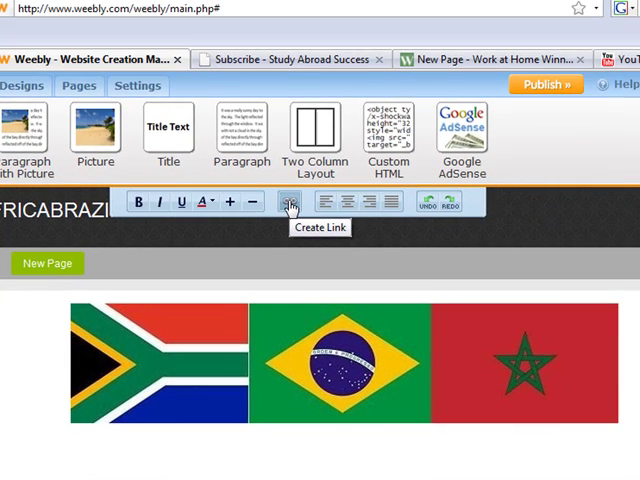
Create a link on the heading 'This is a new page.' pointing to New Page2.
{"action": "left_click", "coordinate": [290, 202]}
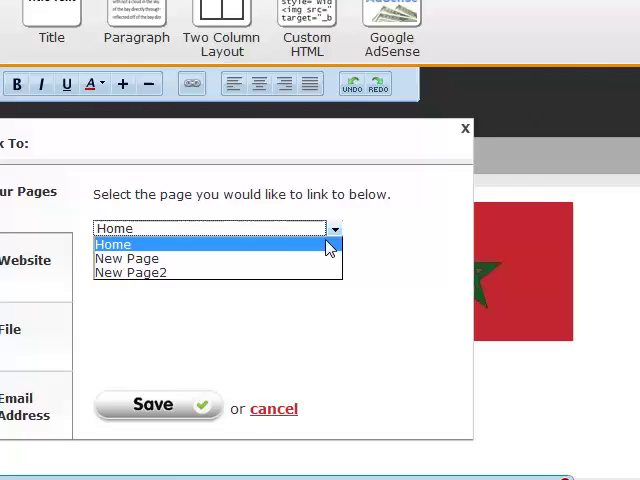
{"action": "left_click", "coordinate": [130, 273]}
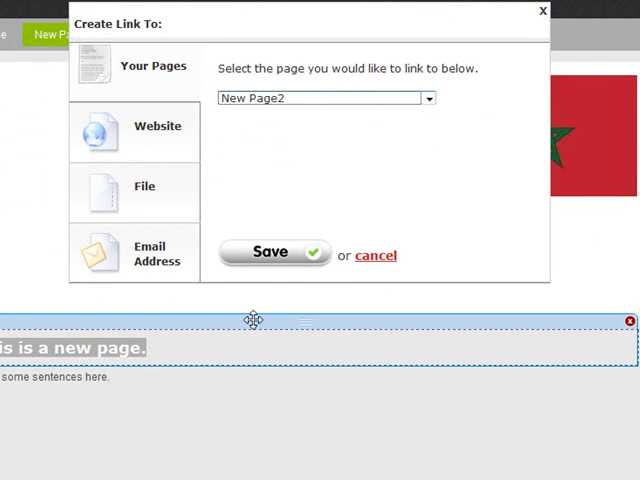
{"action": "left_click", "coordinate": [274, 252]}
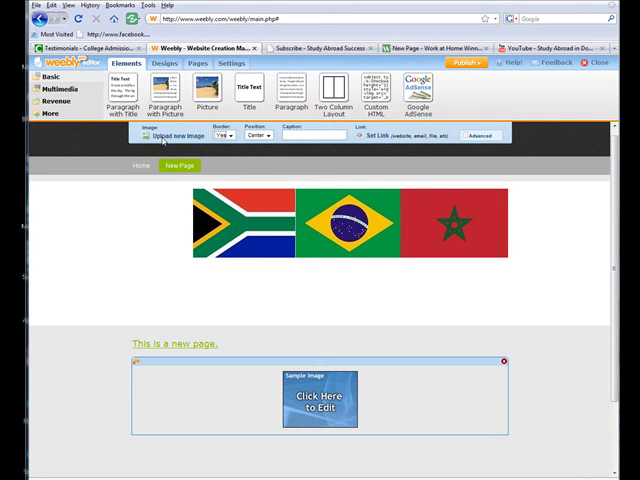
Upload the SAfricaBrazilMorocco JPEG into the picture block.
{"action": "left_click", "coordinate": [168, 135]}
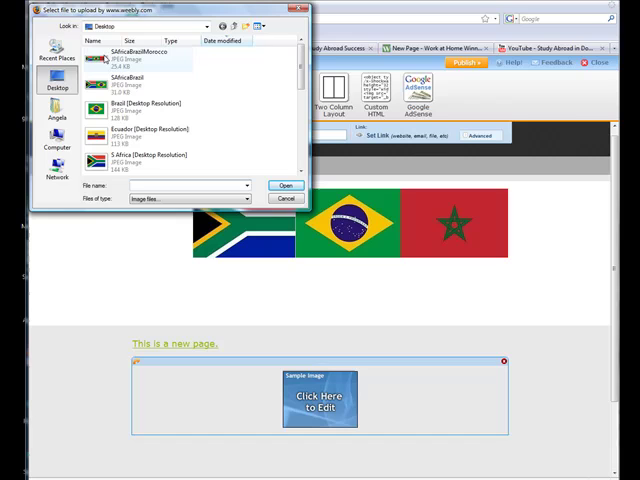
{"action": "left_click", "coordinate": [122, 56]}
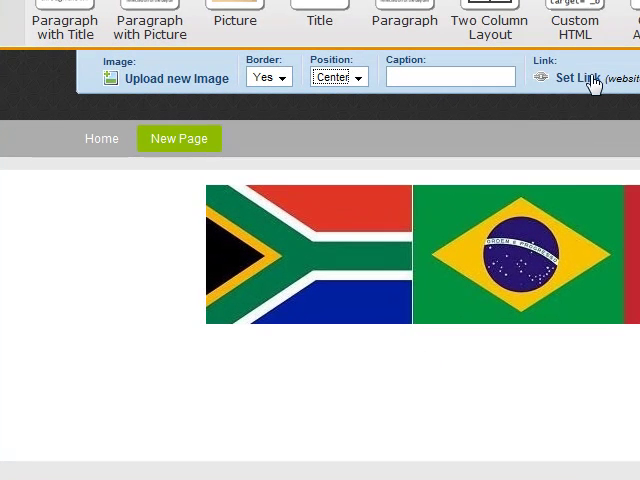
Set the flag image's link to the site page New Page2.
{"action": "left_click", "coordinate": [567, 78]}
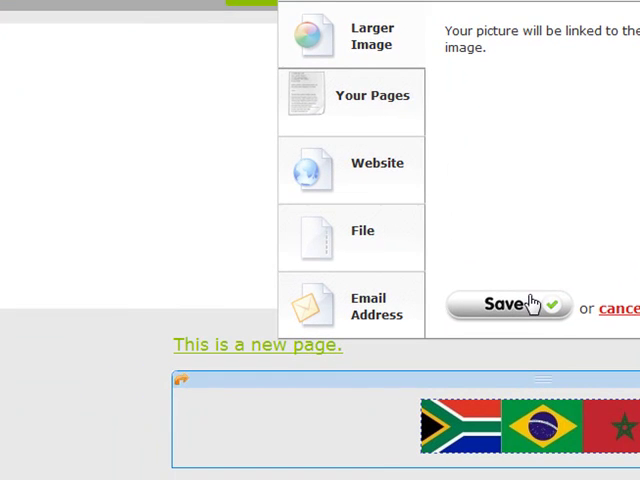
{"action": "mouse_move", "coordinate": [499, 329]}
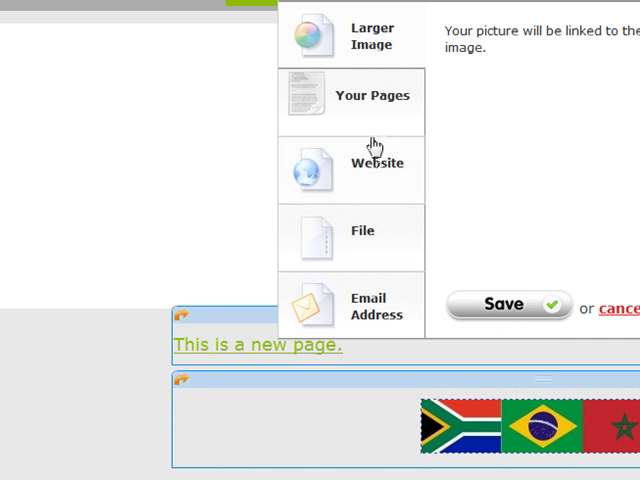
{"action": "left_click", "coordinate": [352, 101]}
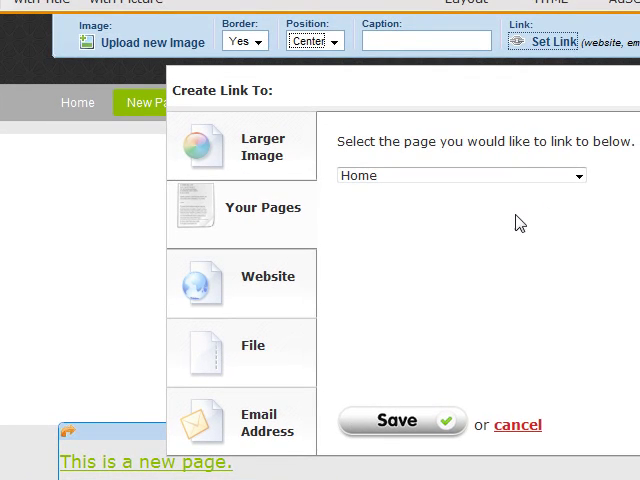
{"action": "left_click", "coordinate": [460, 175]}
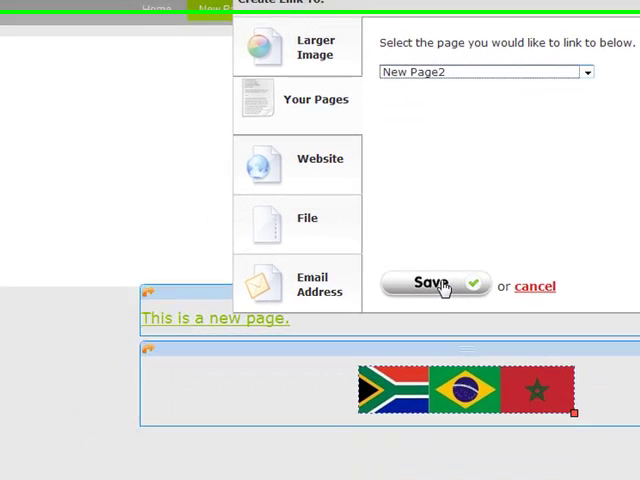
{"action": "left_click", "coordinate": [429, 285]}
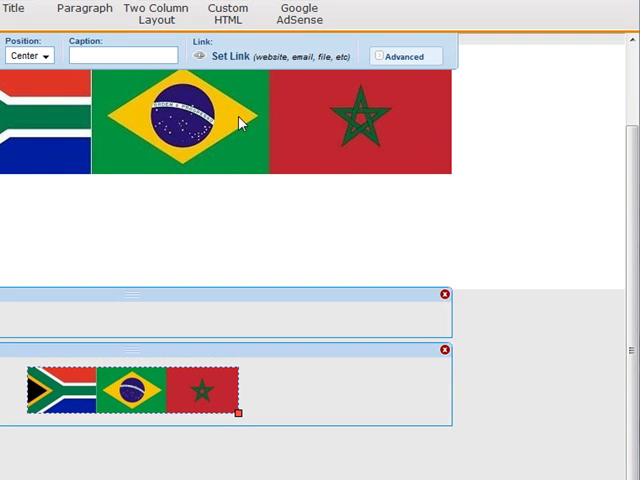
Relink the flag image to the website collegeboard.com, opening in a new window.
{"action": "left_click", "coordinate": [225, 56]}
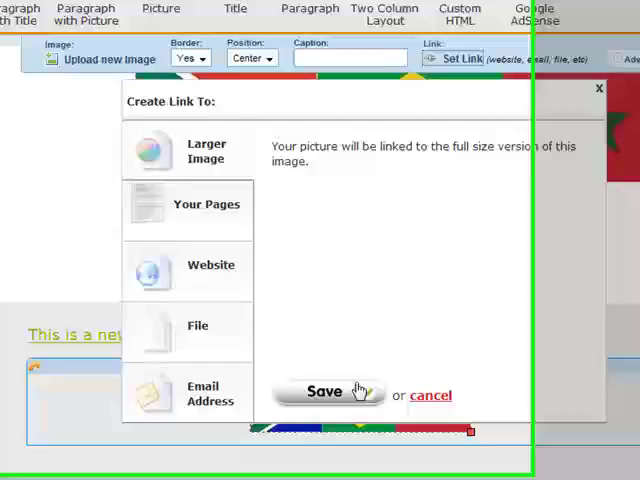
{"action": "left_click", "coordinate": [210, 270]}
{"action": "type", "text": "collegeboard.com"}
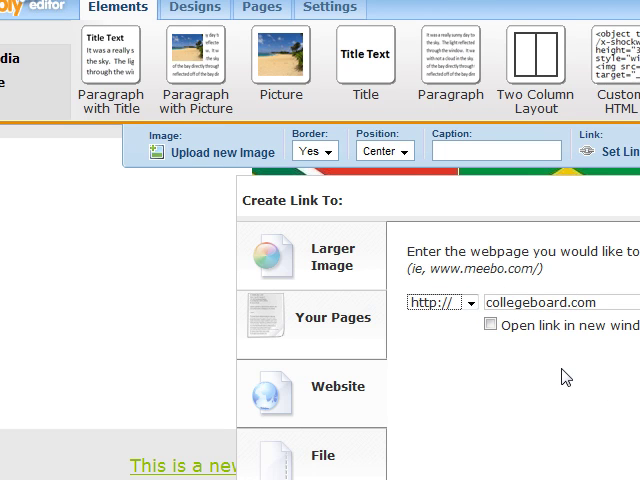
{"action": "mouse_move", "coordinate": [507, 352]}
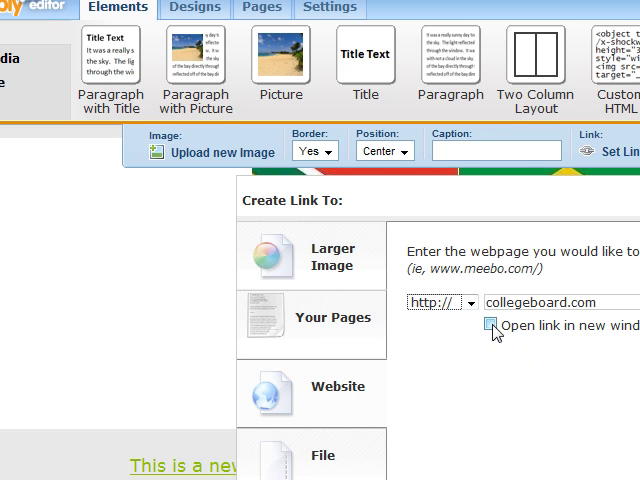
{"action": "left_click", "coordinate": [490, 323]}
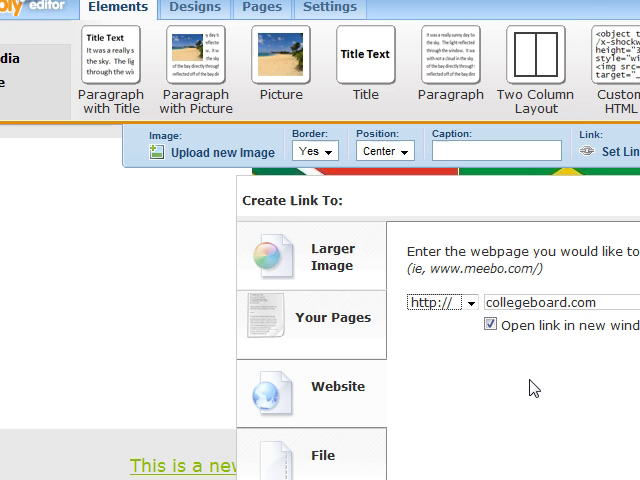
{"action": "mouse_move", "coordinate": [612, 392]}
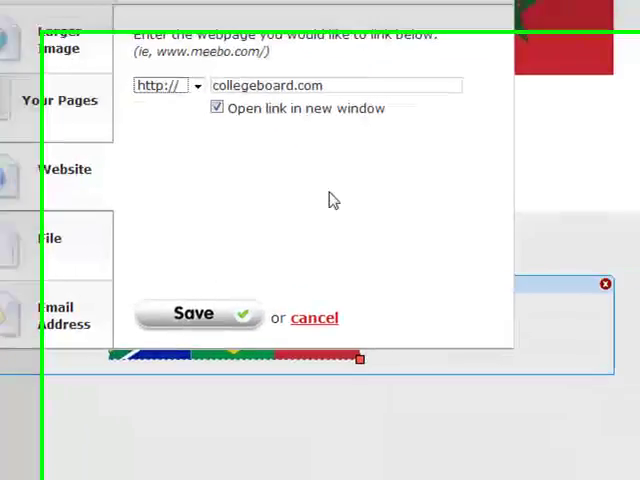
{"action": "left_click", "coordinate": [193, 313]}
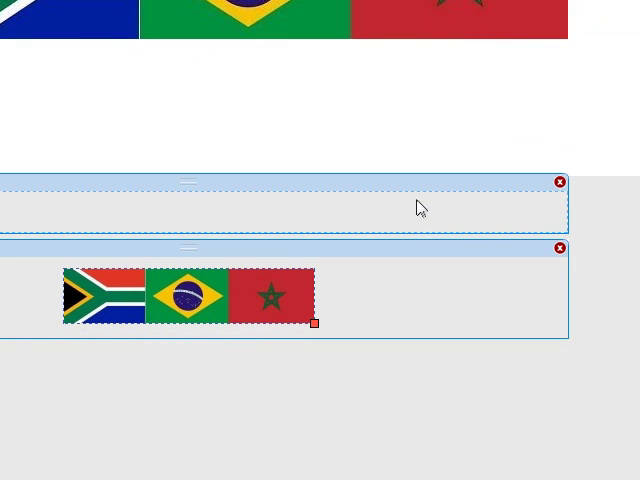
{"action": "left_click", "coordinate": [560, 181]}
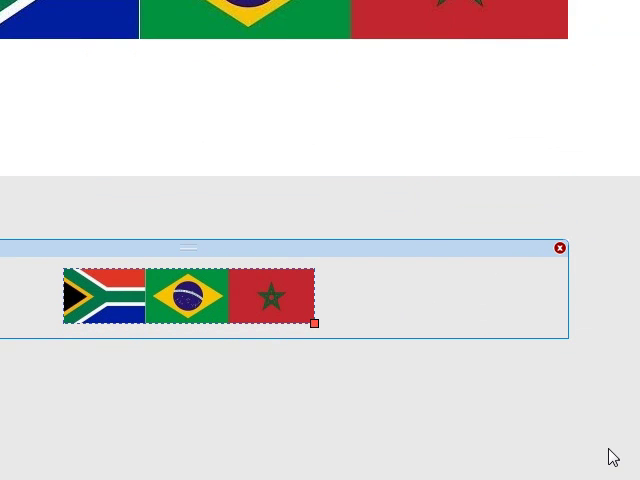